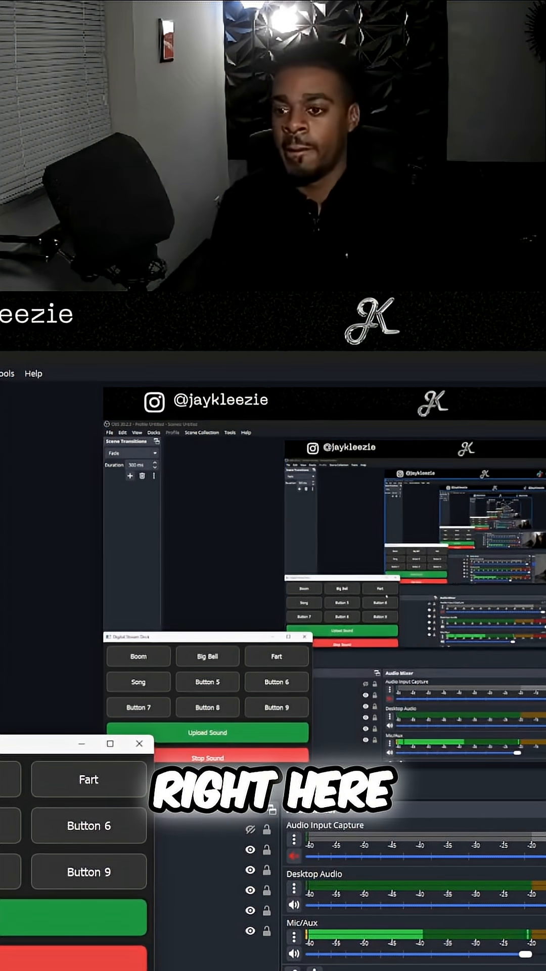
Minimize OBS Studio and bring up the Digital Stream Deck with its nine blank buttons
{"action": "left_click", "coordinate": [207, 655]}
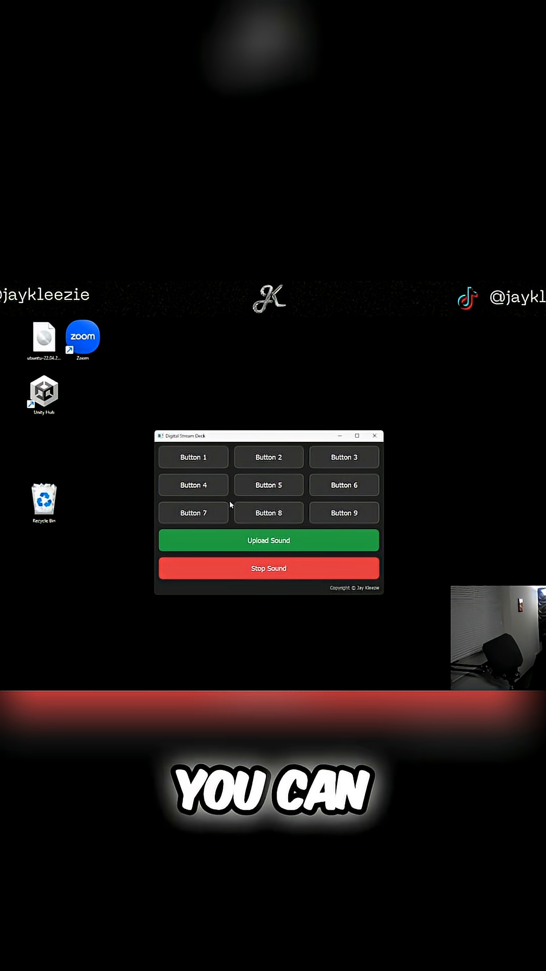
Upload MP3s from the Youtube Streaming folder as Boom, Big Bell and Fart on the first three buttons
{"action": "left_click", "coordinate": [268, 540]}
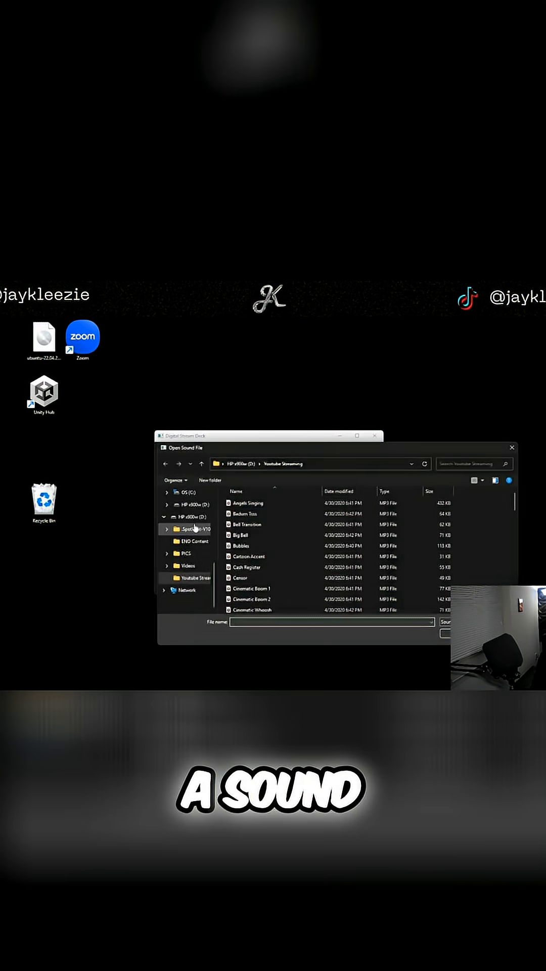
{"action": "left_click", "coordinate": [251, 576]}
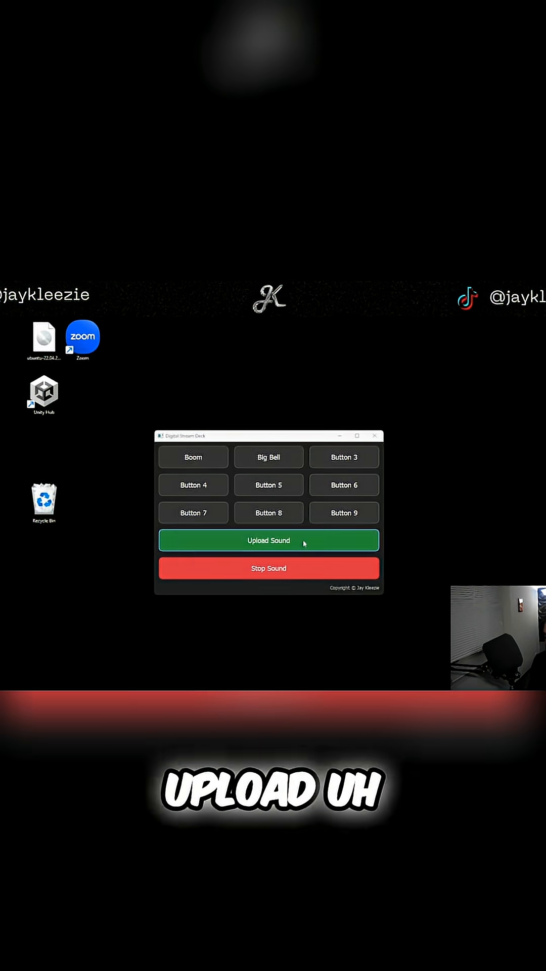
{"action": "left_click", "coordinate": [268, 540]}
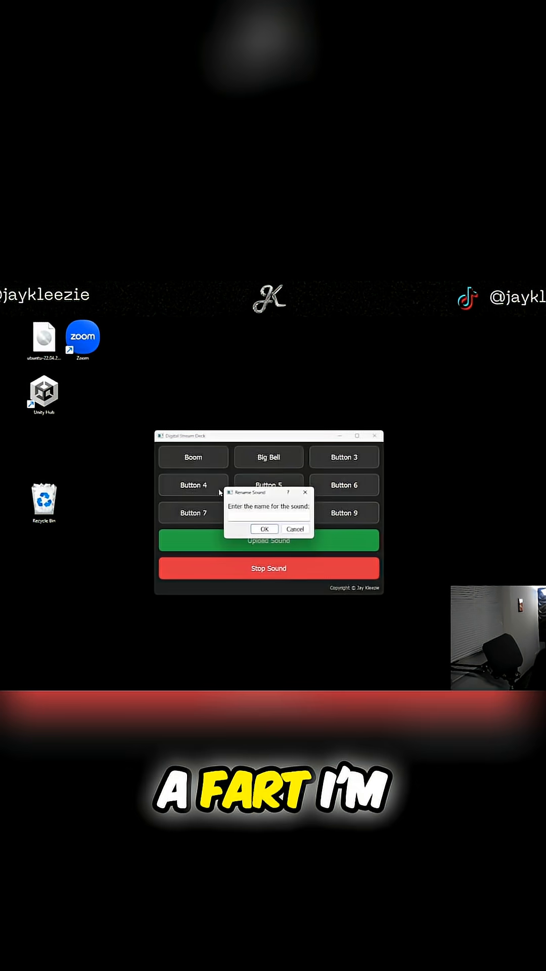
{"action": "left_click", "coordinate": [264, 529]}
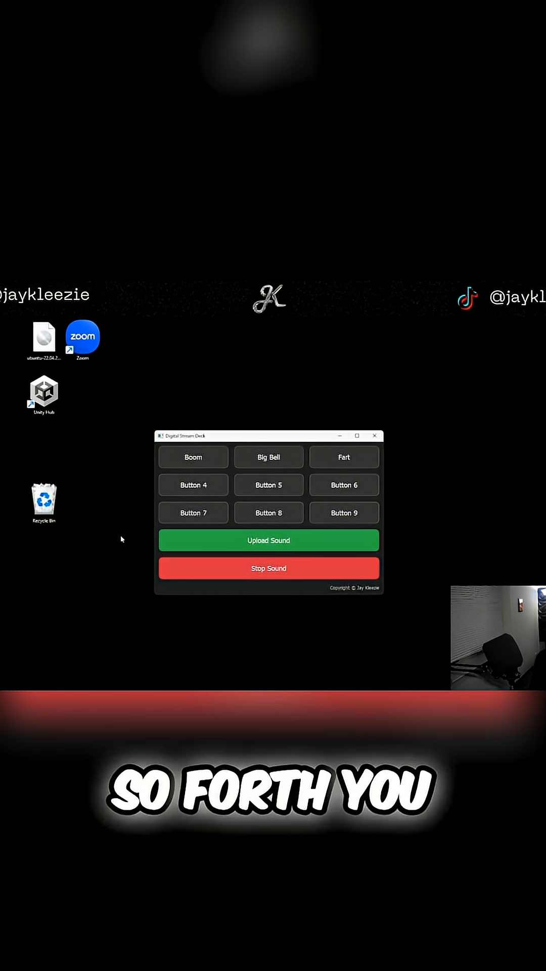